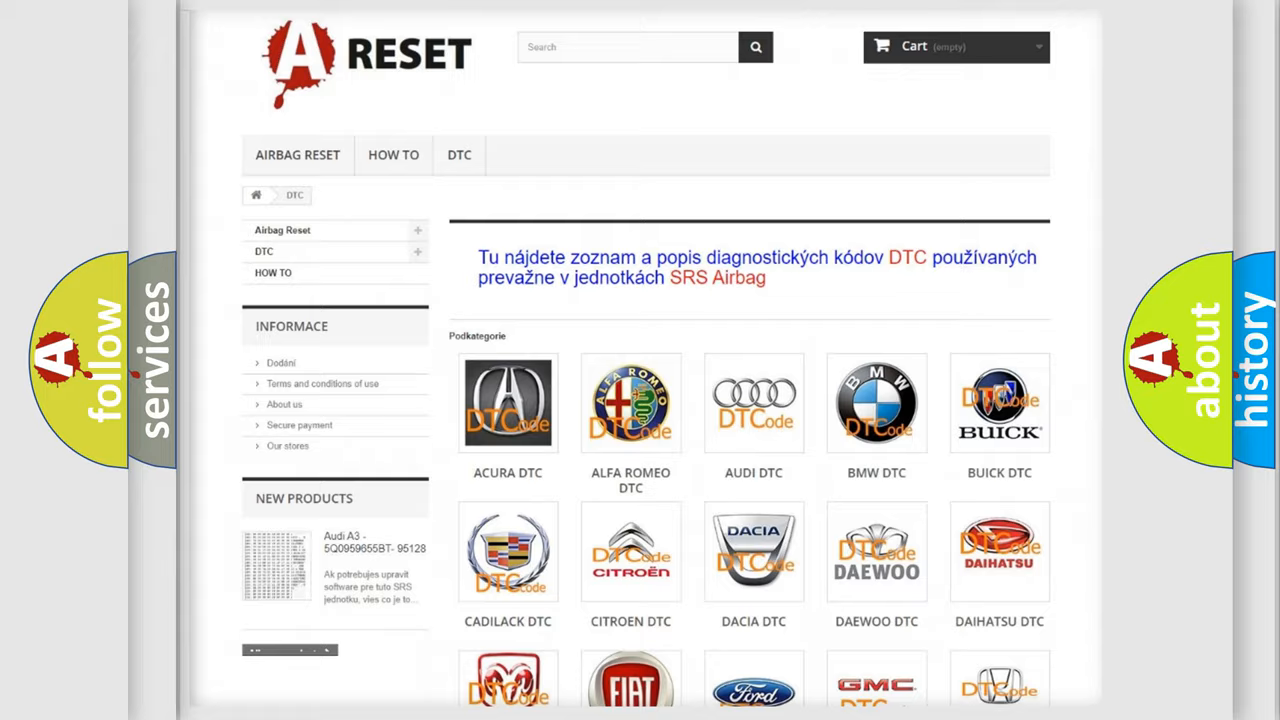
Choose LINCOLN from the car brand grid to reach its trouble code list
{"action": "scroll", "scroll_direction": "down", "scroll_amount": 3}
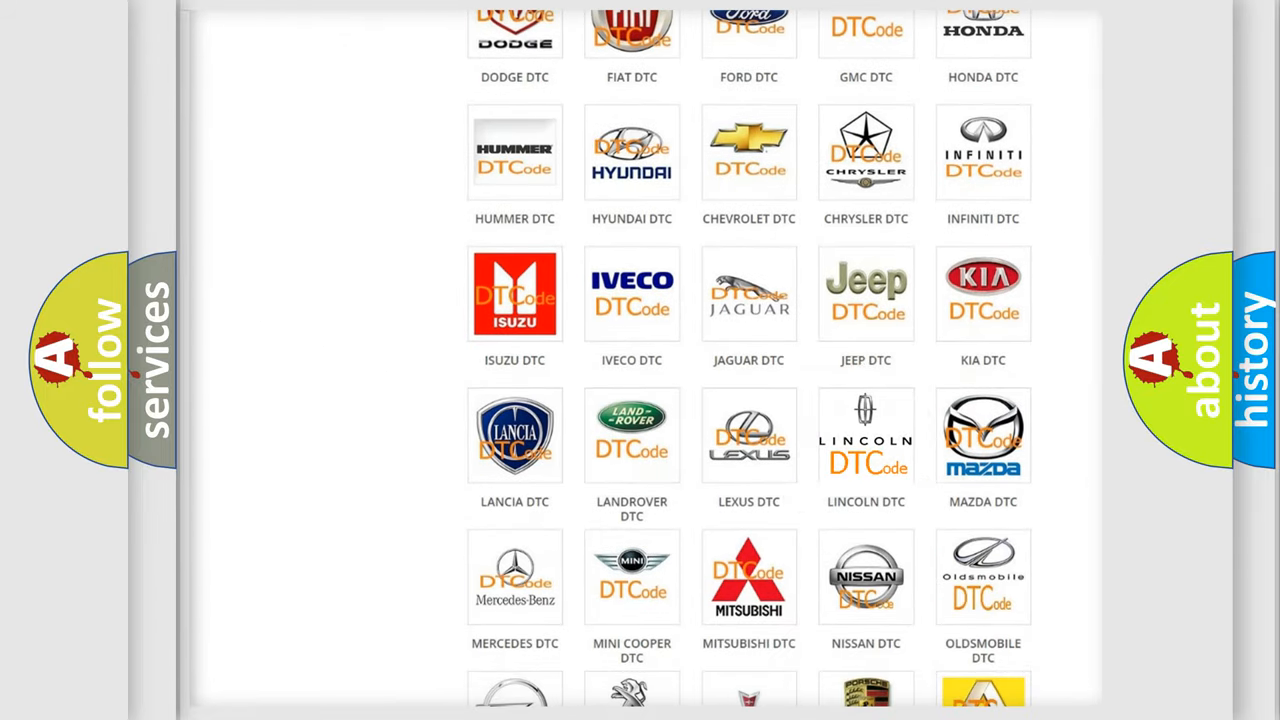
{"action": "left_click", "coordinate": [866, 436]}
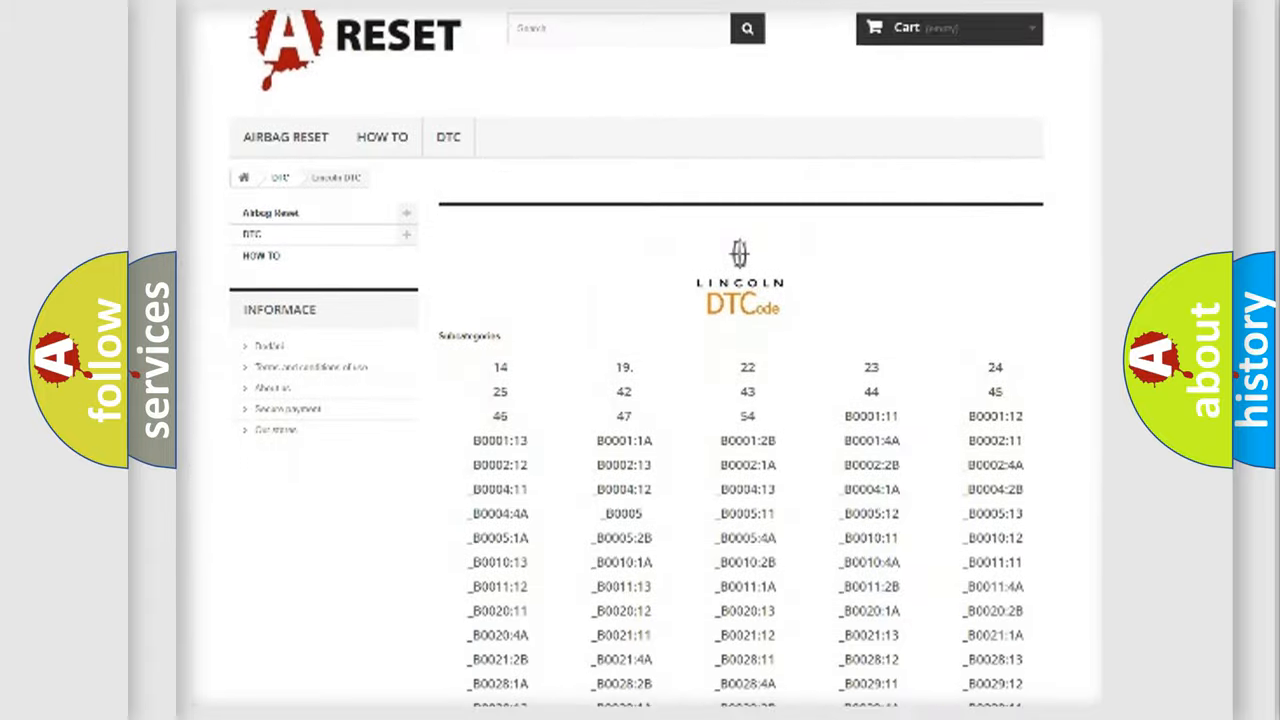
{"action": "scroll", "scroll_direction": "down", "scroll_amount": 3}
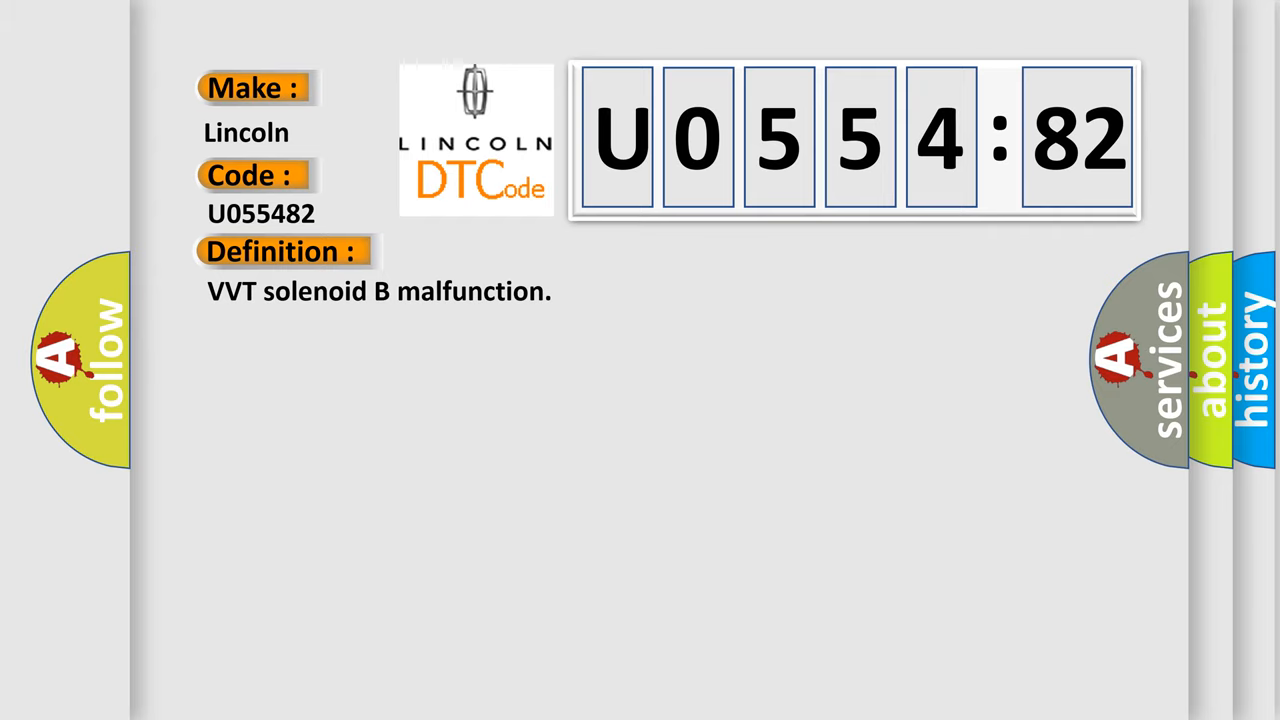
Expand the Description section beneath the U055482 VVT solenoid B malfunction definition
{"action": "left_click", "coordinate": [520, 252]}
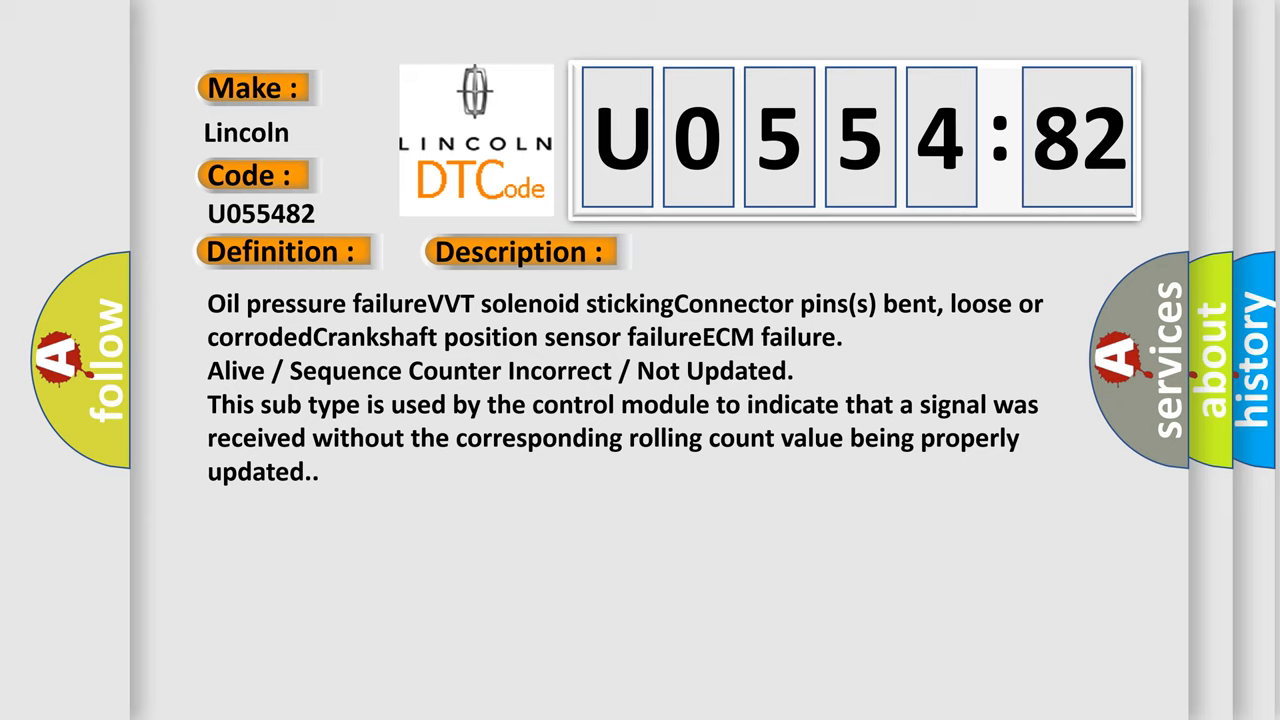